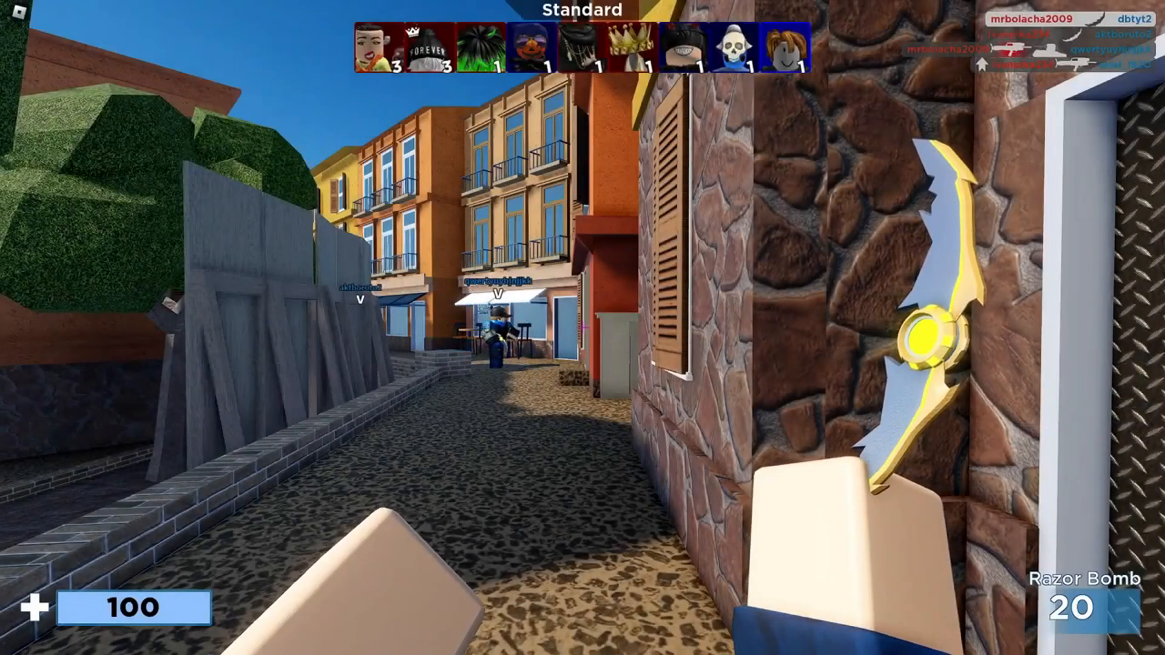
- Bring up the Roblox in-game Esc menu showing the server's player list
key("Escape")
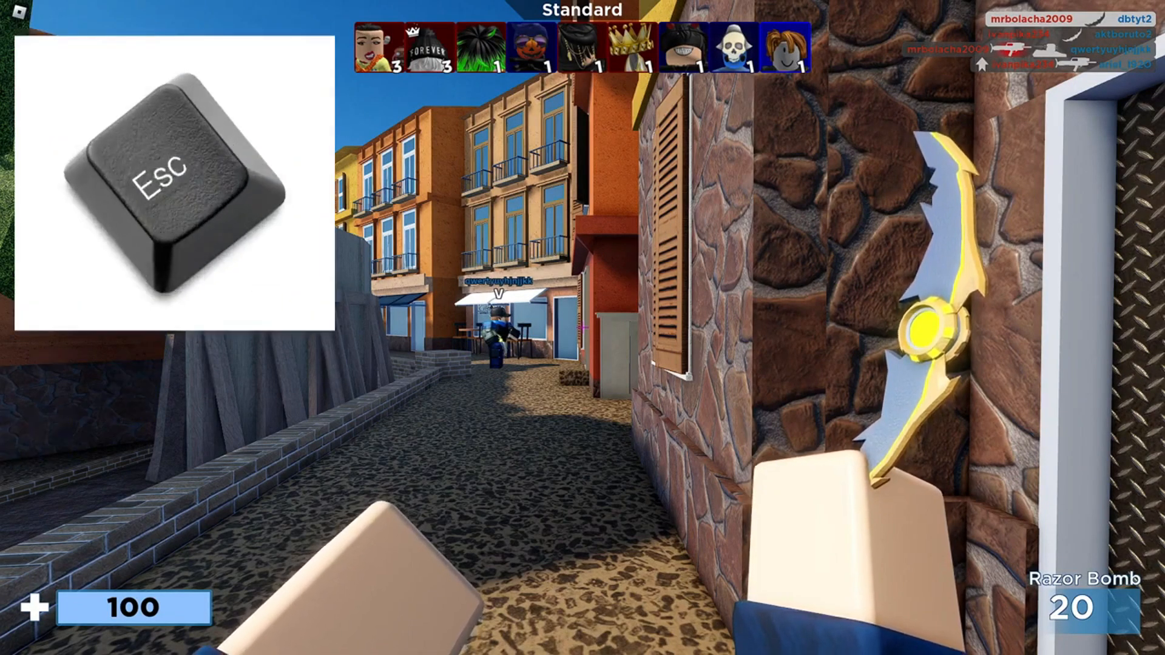
key("Escape")
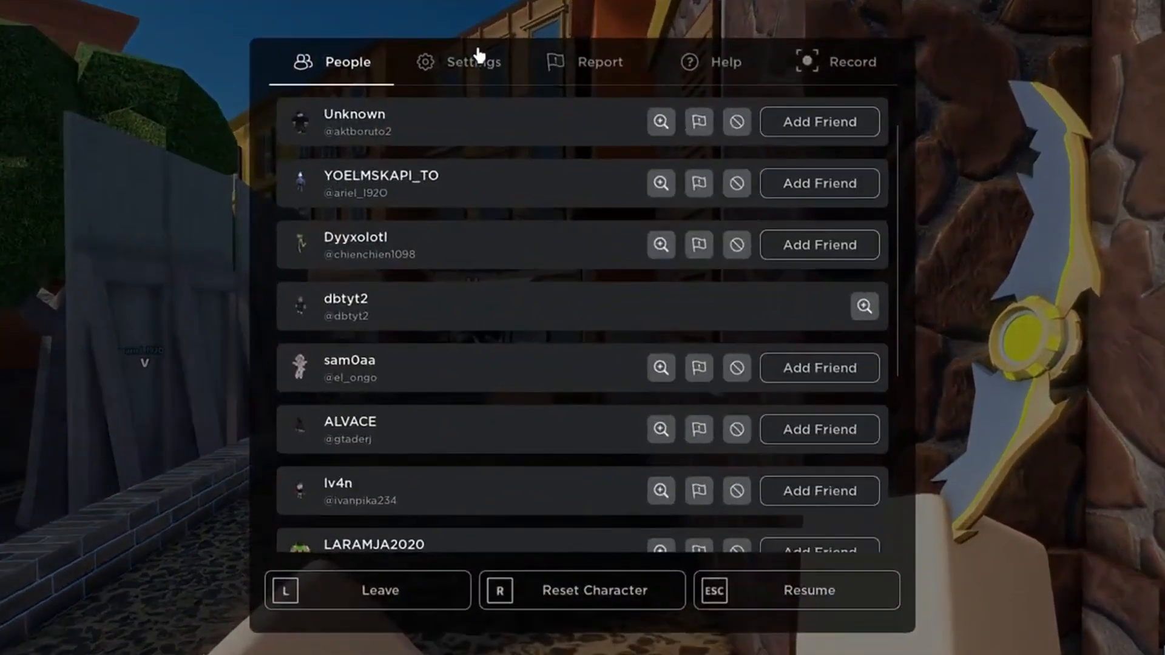
- In Roblox Settings, set Graphics Mode to Manual and lower Graphics Quality
left_click(471, 61)
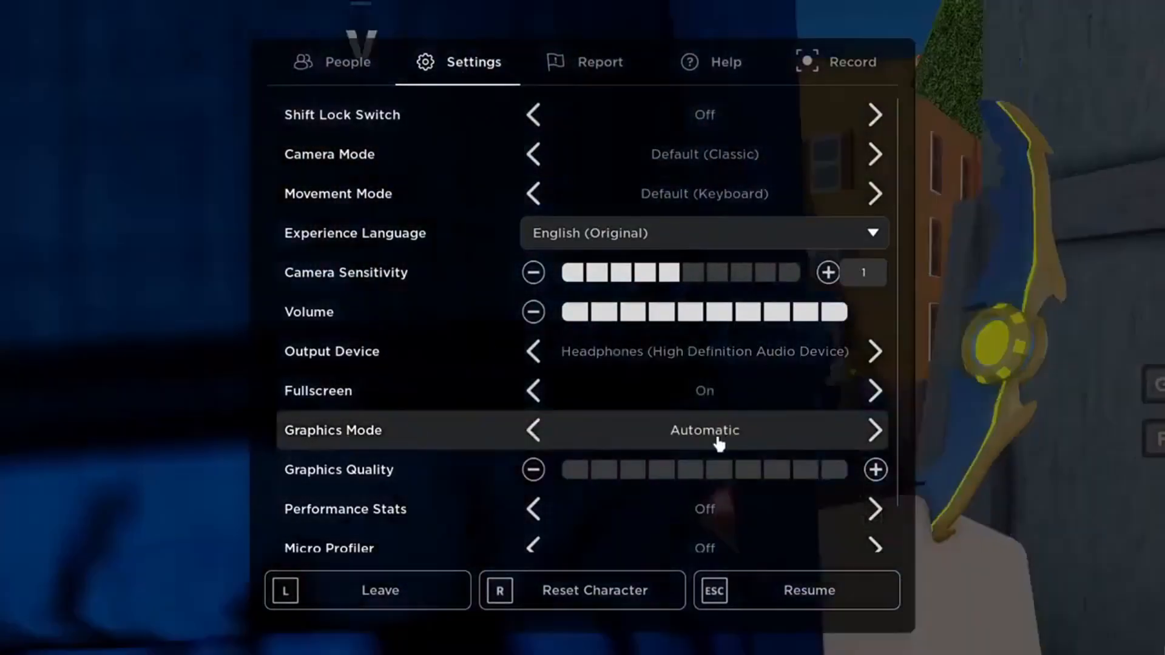
left_click(535, 431)
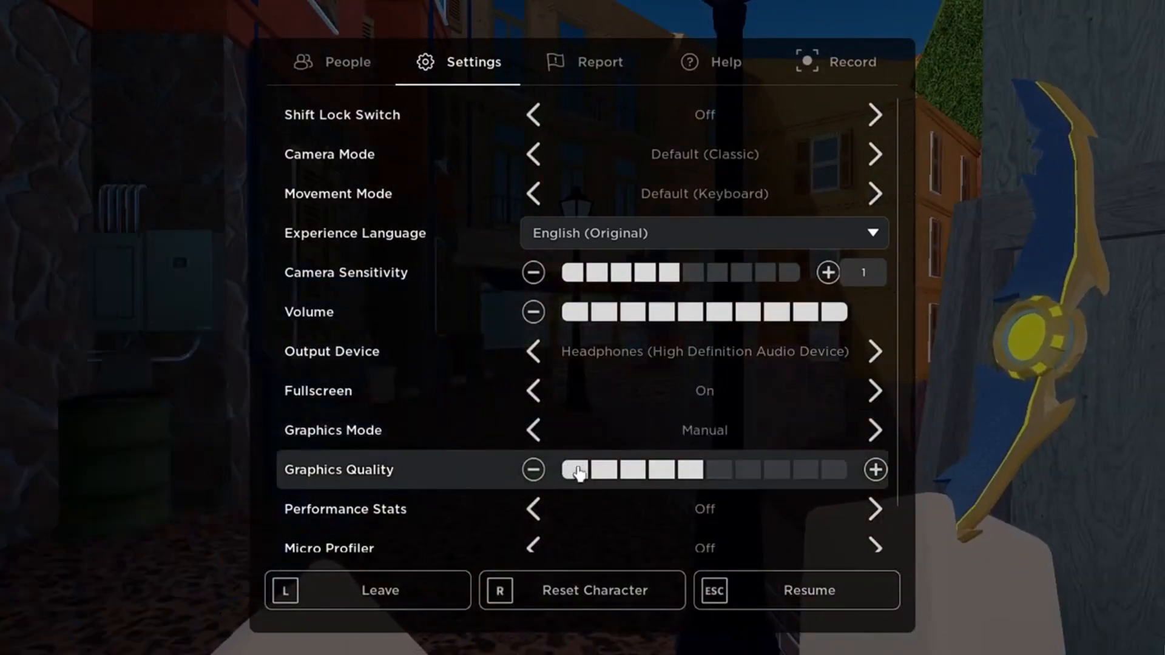
left_click(532, 469)
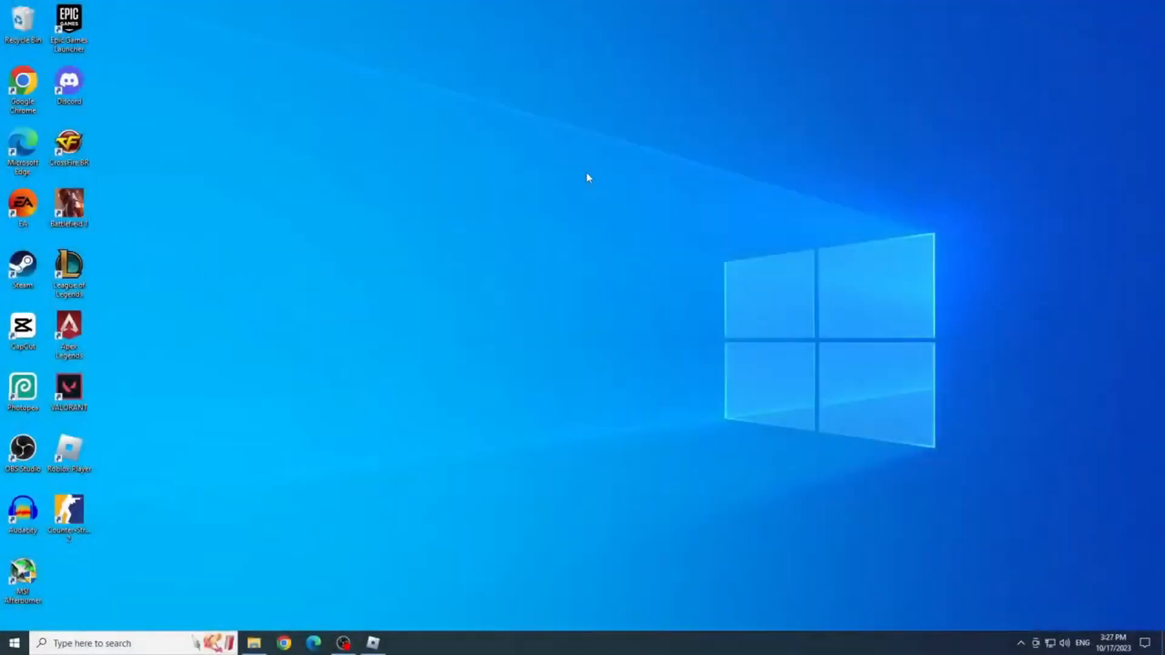
- Launch Task Manager from the taskbar context menu
right_click(753, 652)
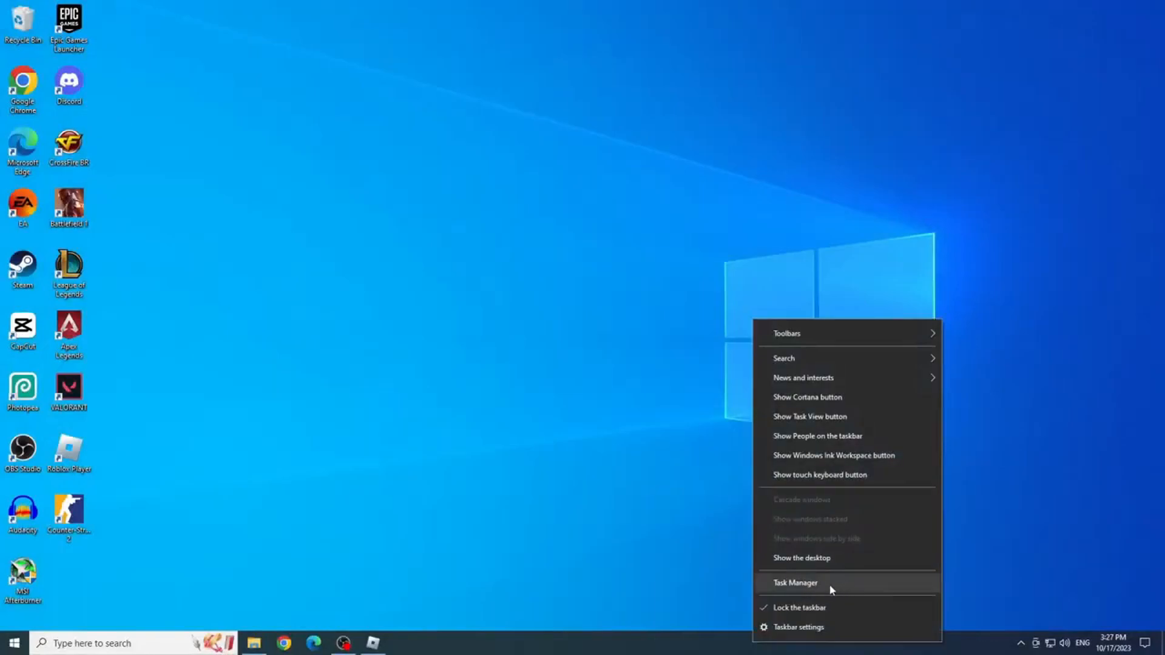
left_click(795, 582)
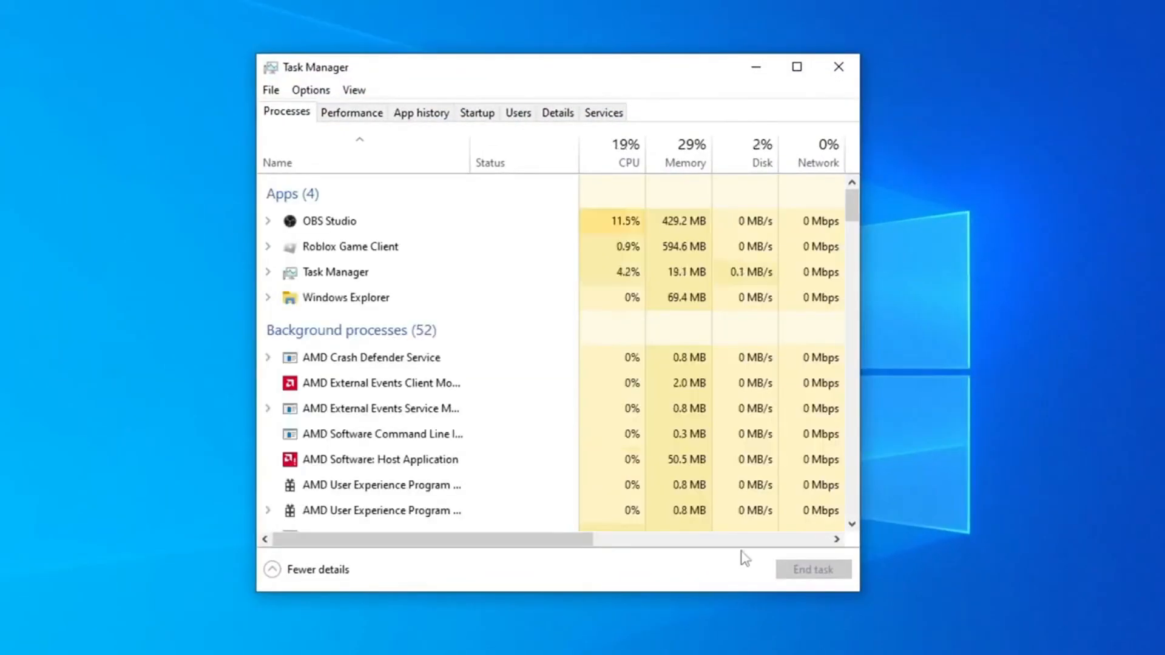
- Set RobloxPlayerBeta.exe to High priority via its Details entry, confirm, and close Task Manager
right_click(348, 248)
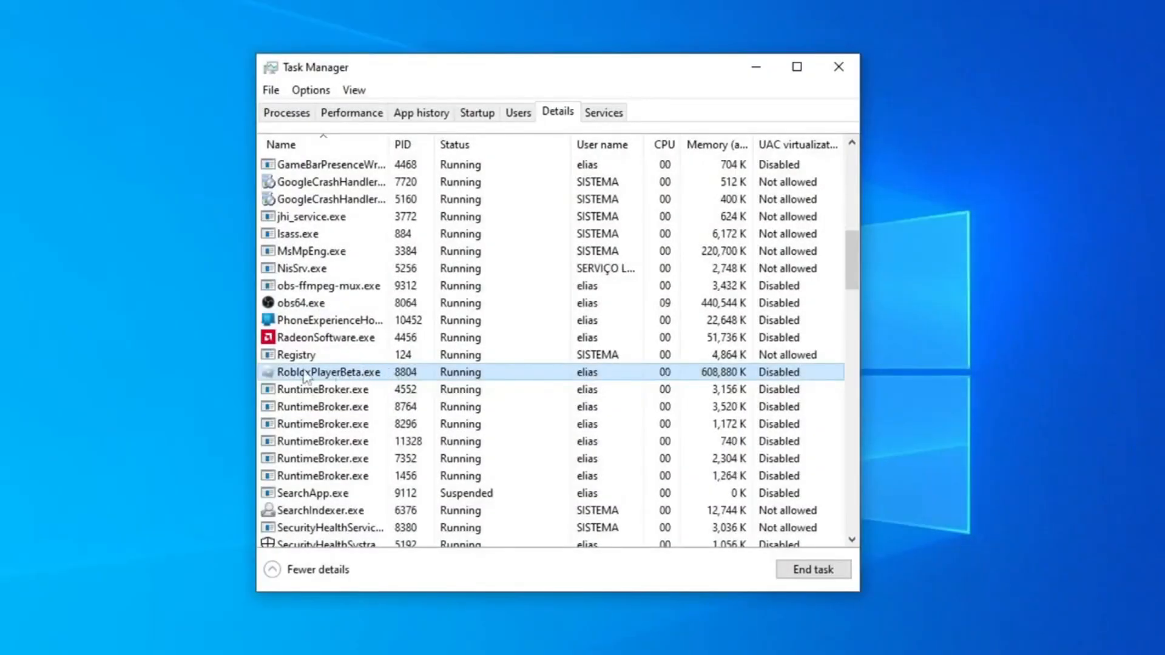
right_click(329, 373)
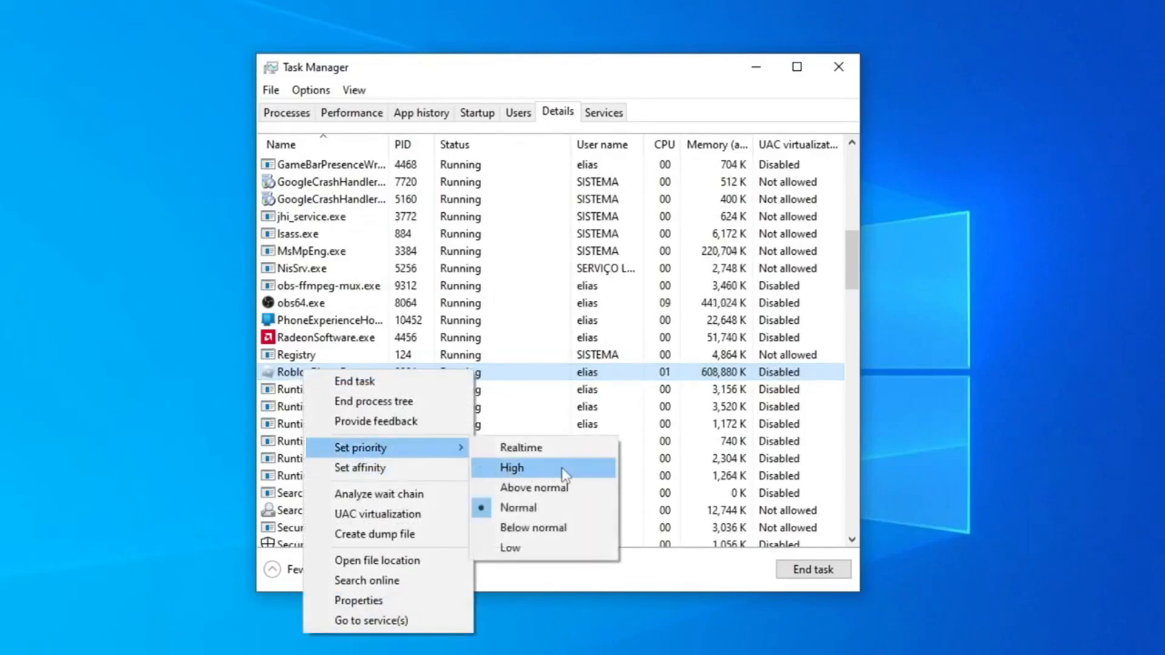
left_click(511, 468)
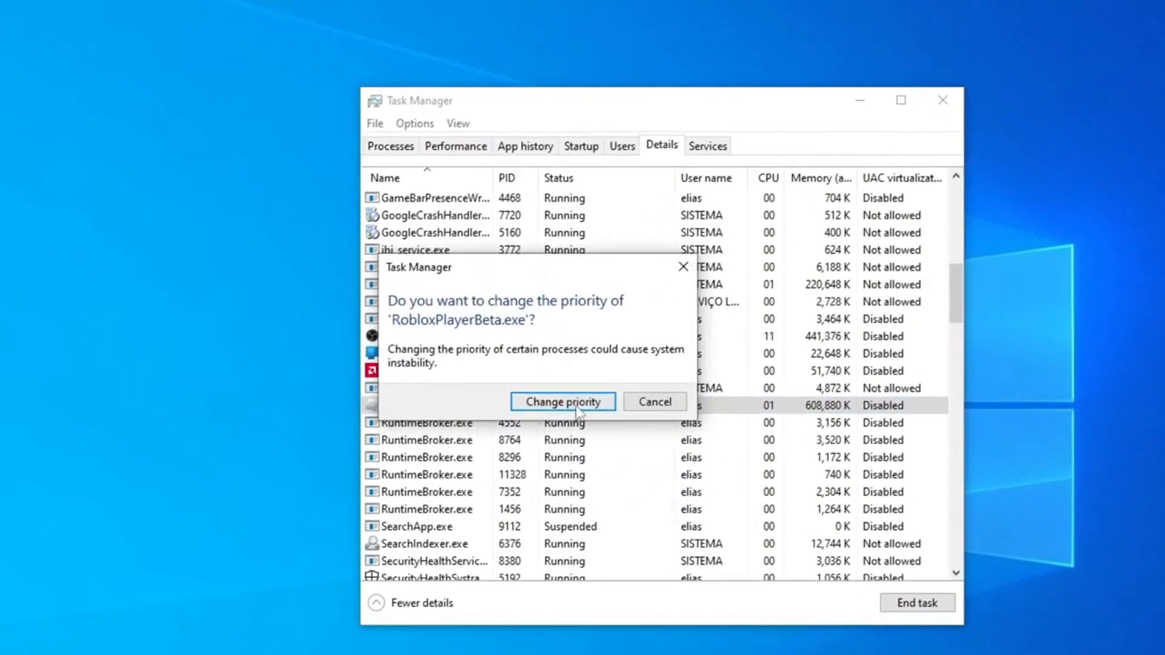
left_click(563, 402)
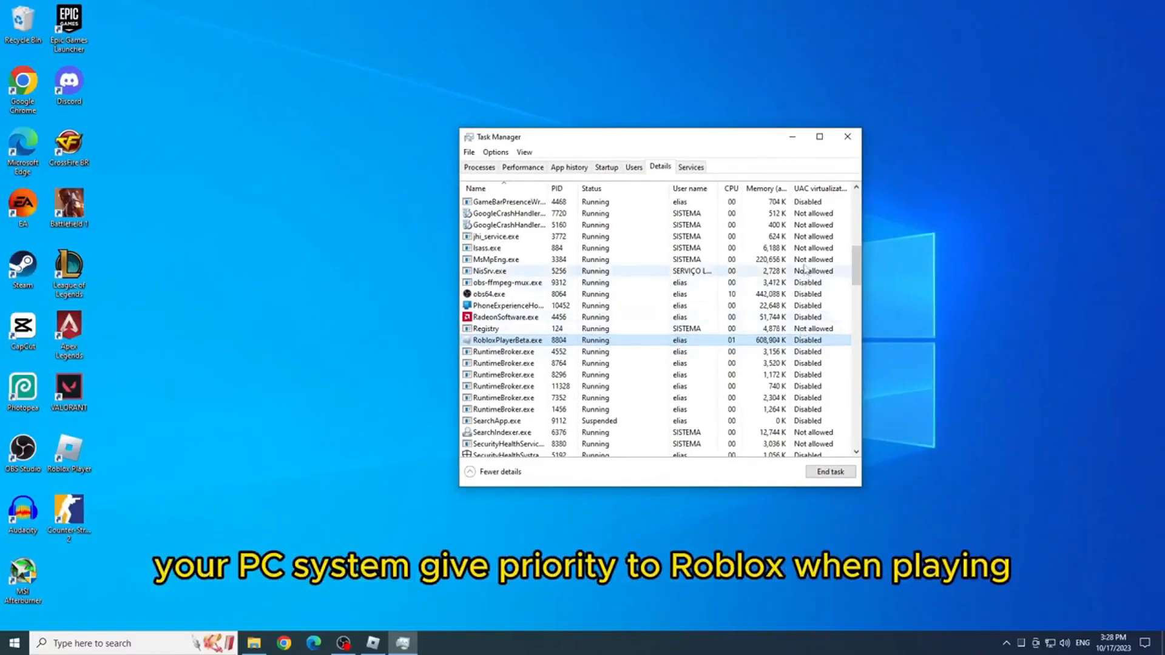
mouse_move(847, 136)
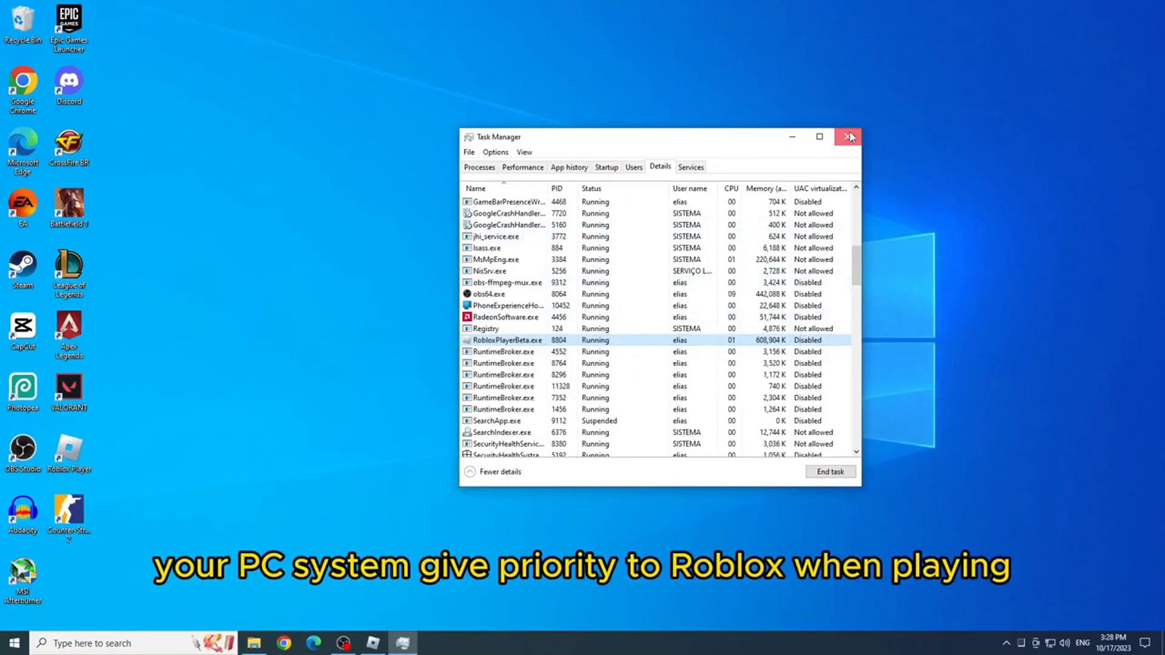
left_click(848, 136)
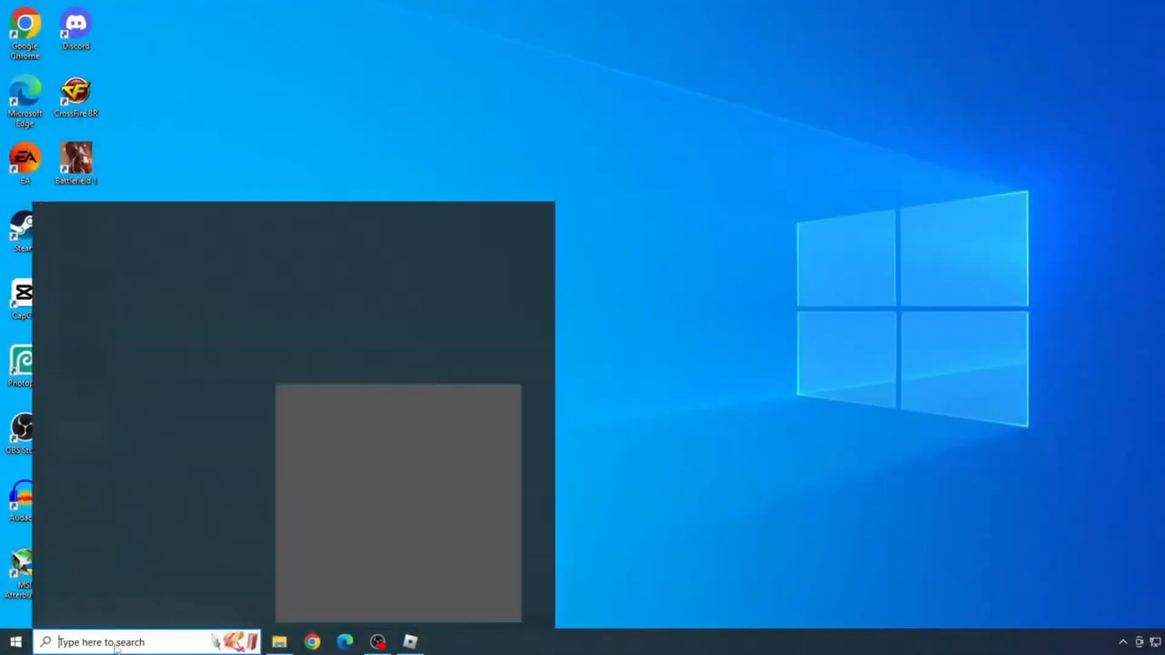
- Search 'edit power plan' and open the Power Options window from the result
type("edit power plan")
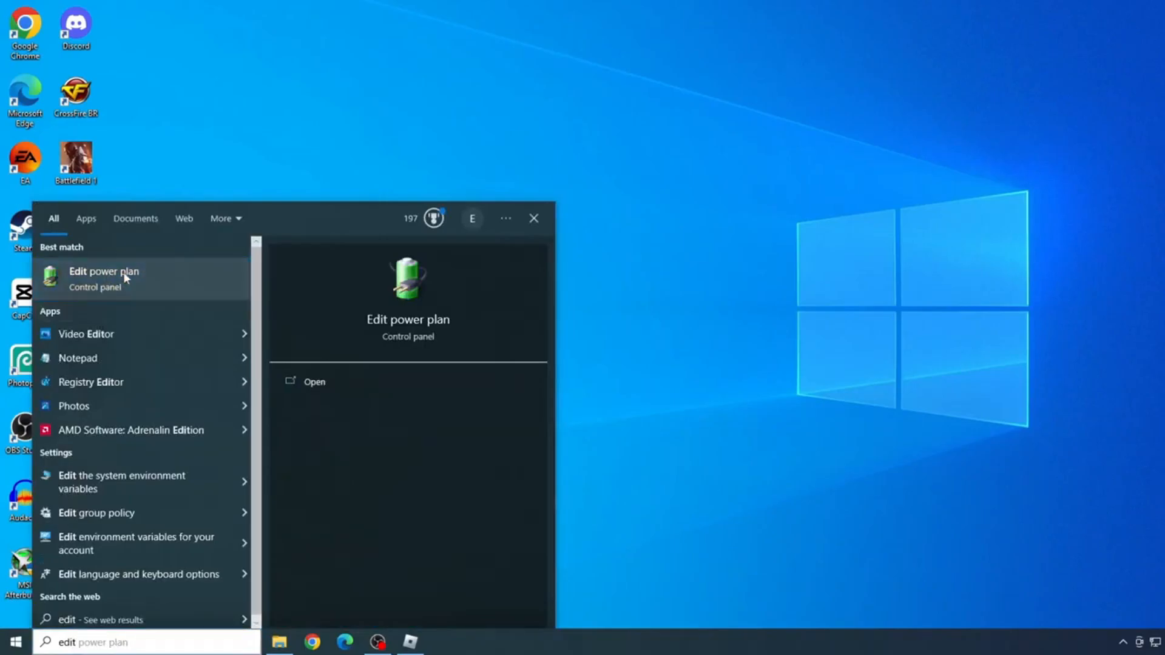
left_click(122, 272)
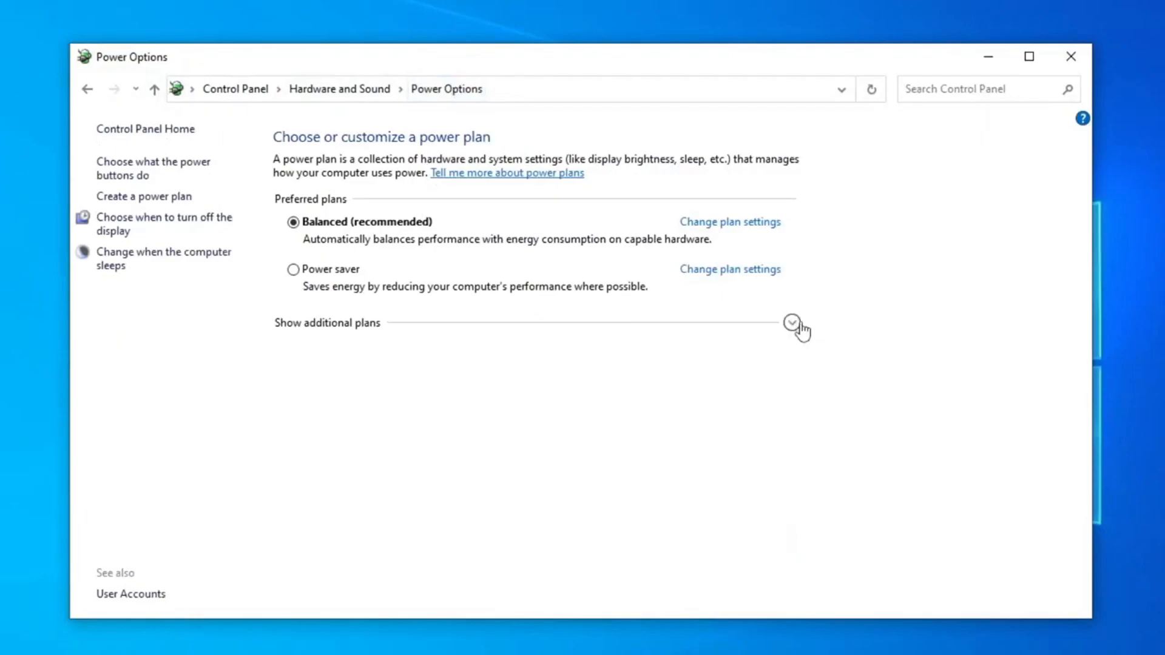
- Reveal additional plans and select the High performance power plan
left_click(791, 321)
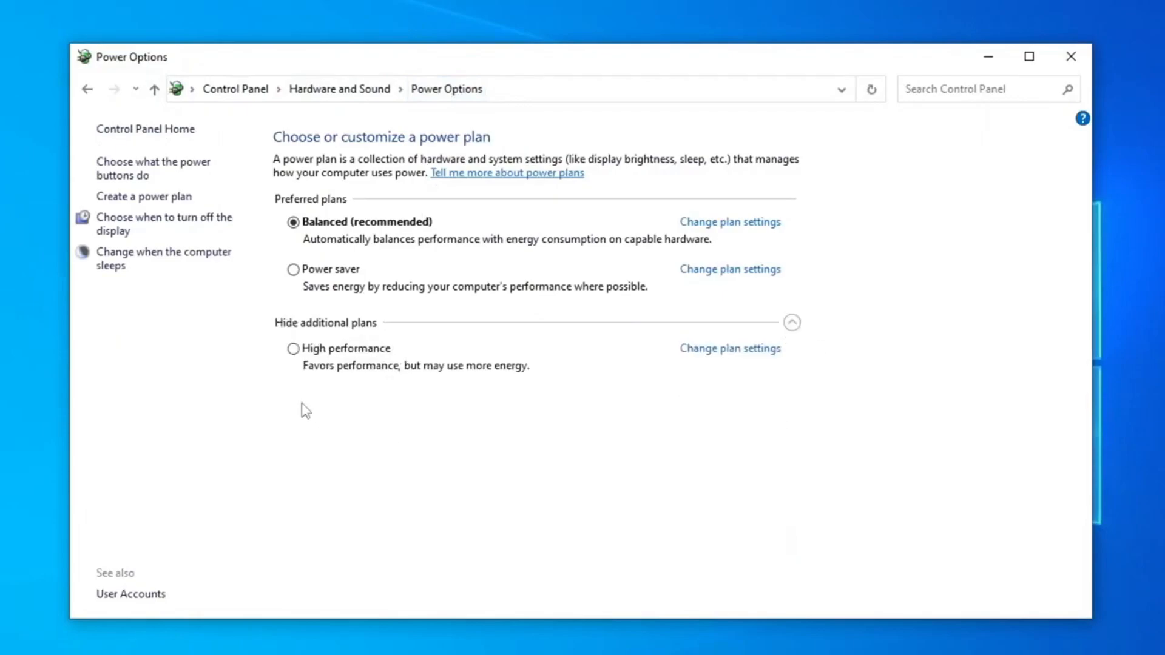
left_click(291, 348)
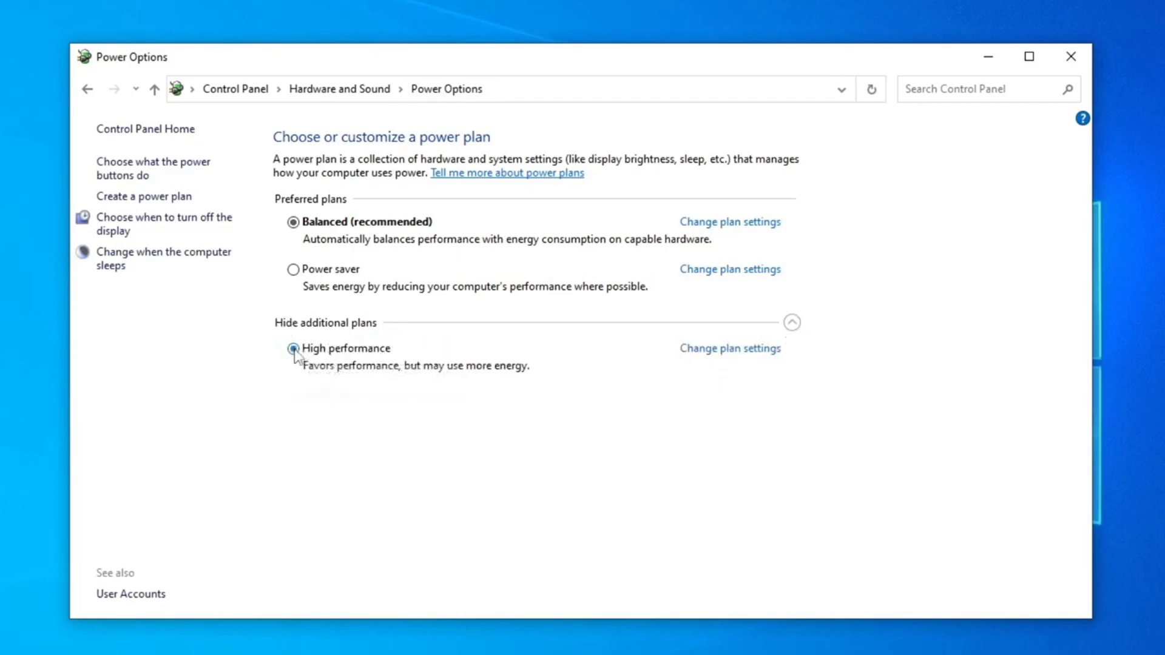